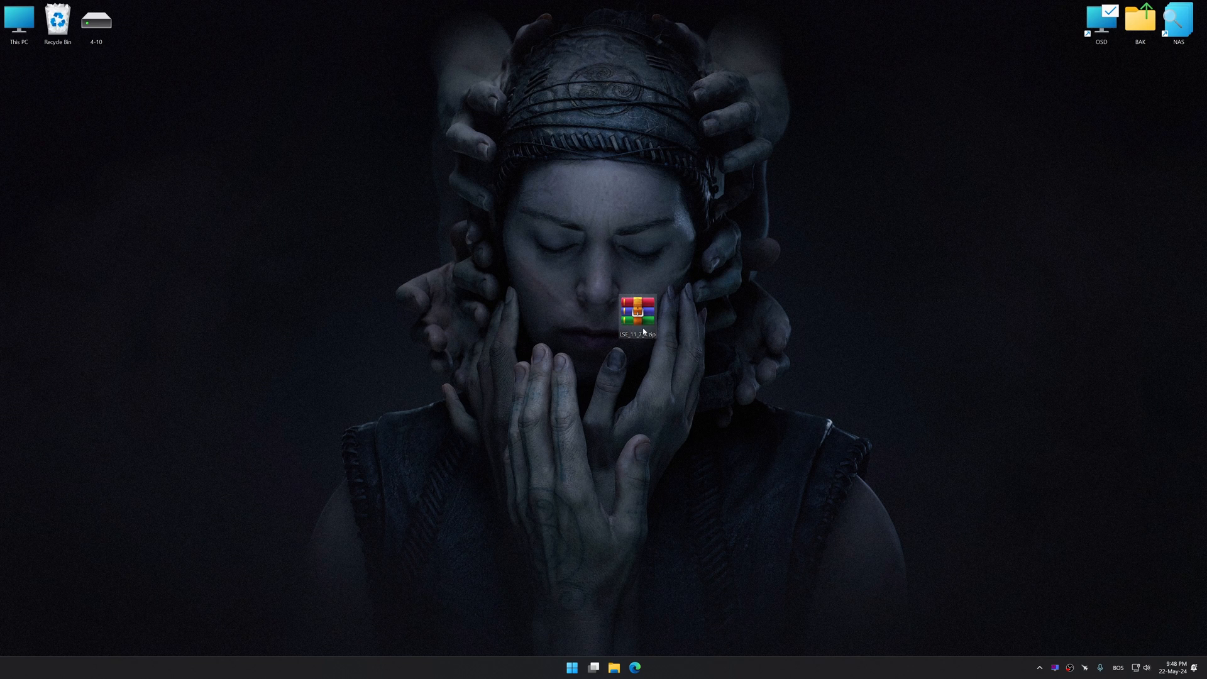
Extract LSE_11_7_4.zip onto the desktop to reveal Redist, changelog, install notes and installer
double_click(637, 315)
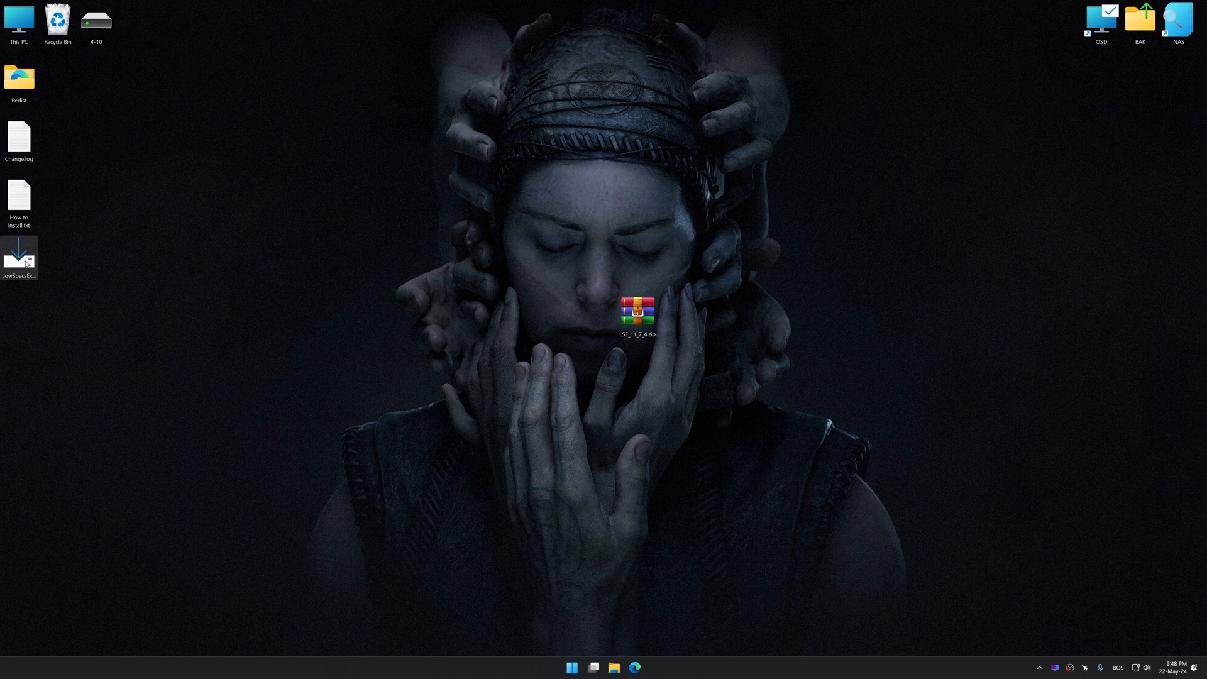
Run the LowSpecsExperience installer and accept the license agreement to install v11.7.4
double_click(636, 315)
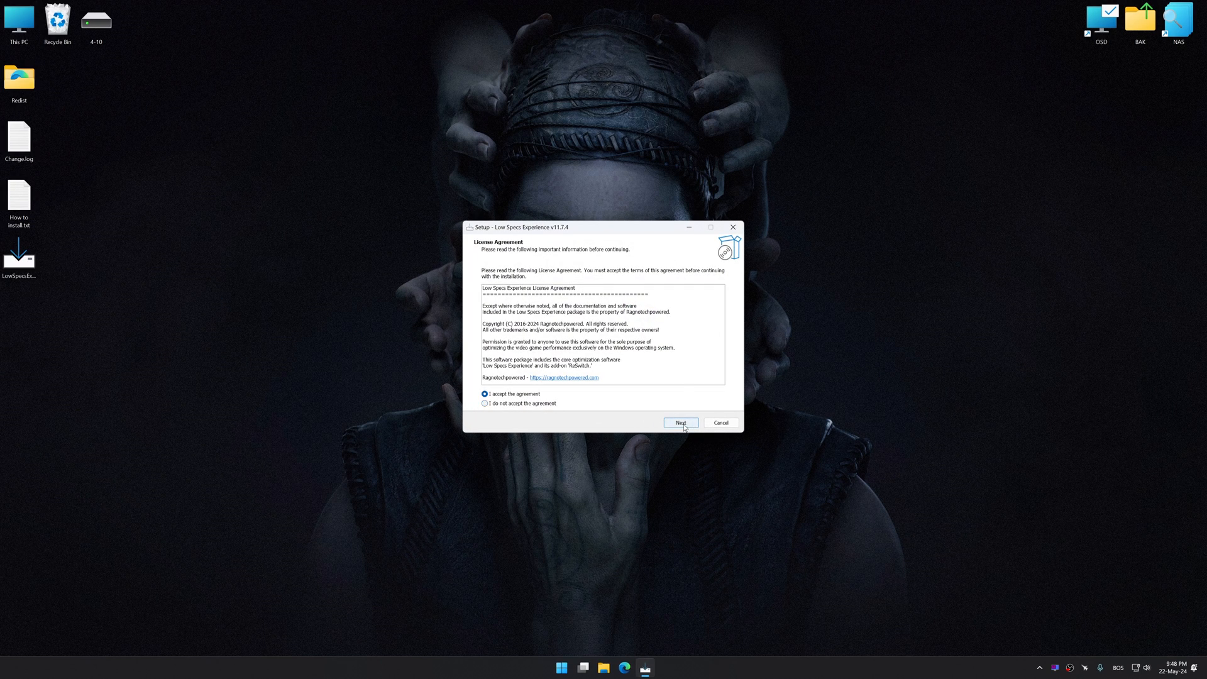
left_click(679, 423)
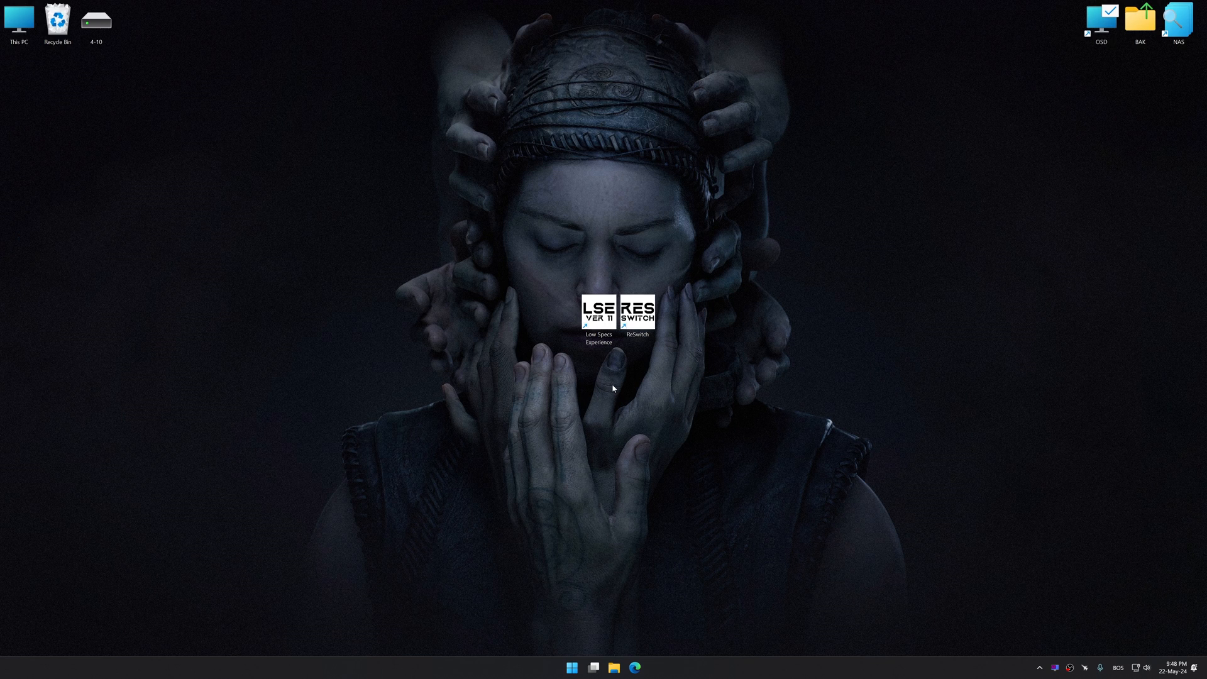
Launch Low Specs Experience and go to the Optimization Catalog page
double_click(598, 311)
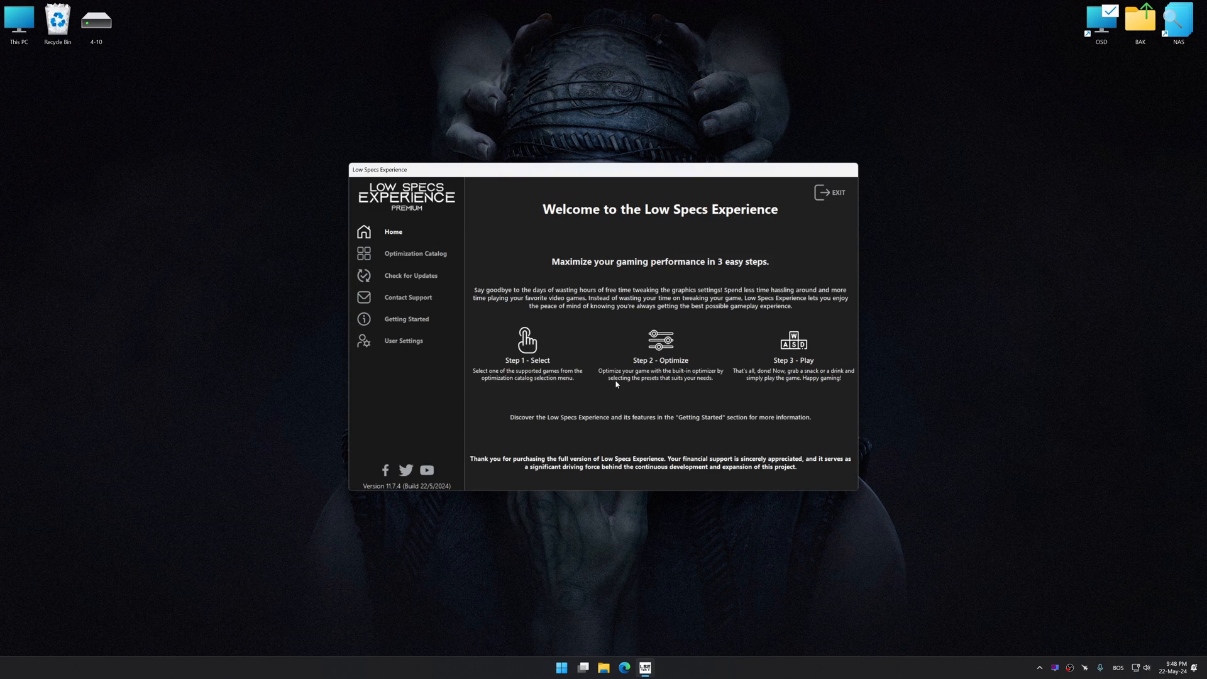
mouse_move(585, 372)
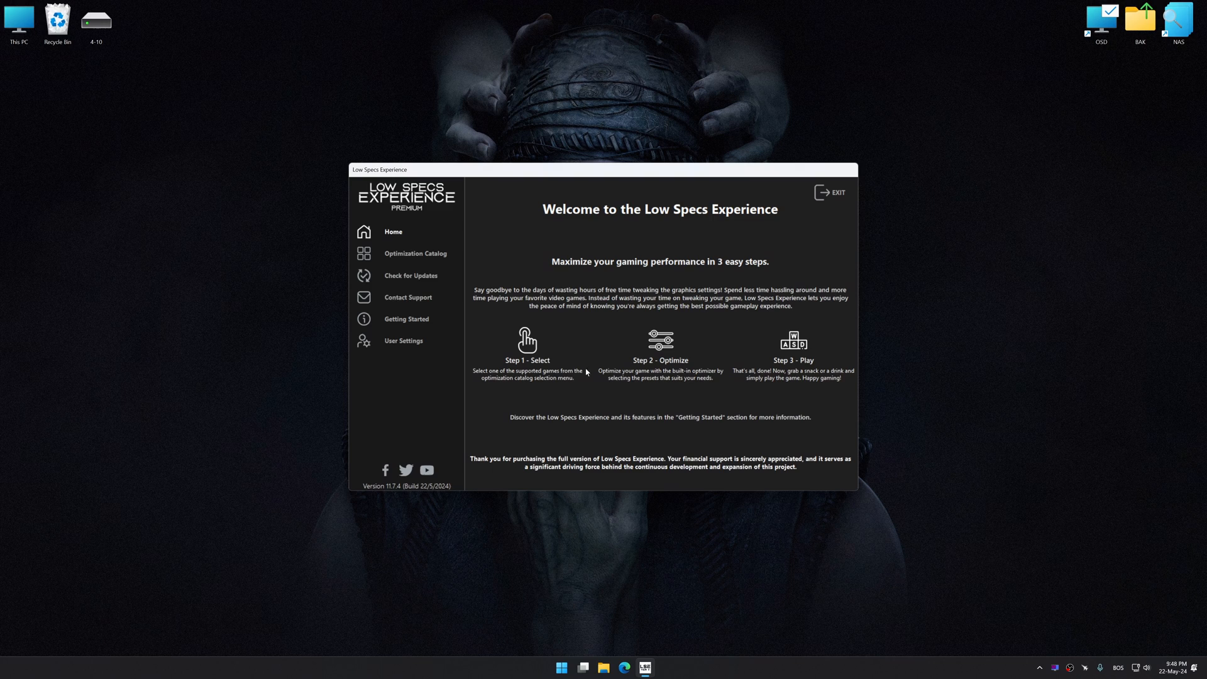
left_click(414, 253)
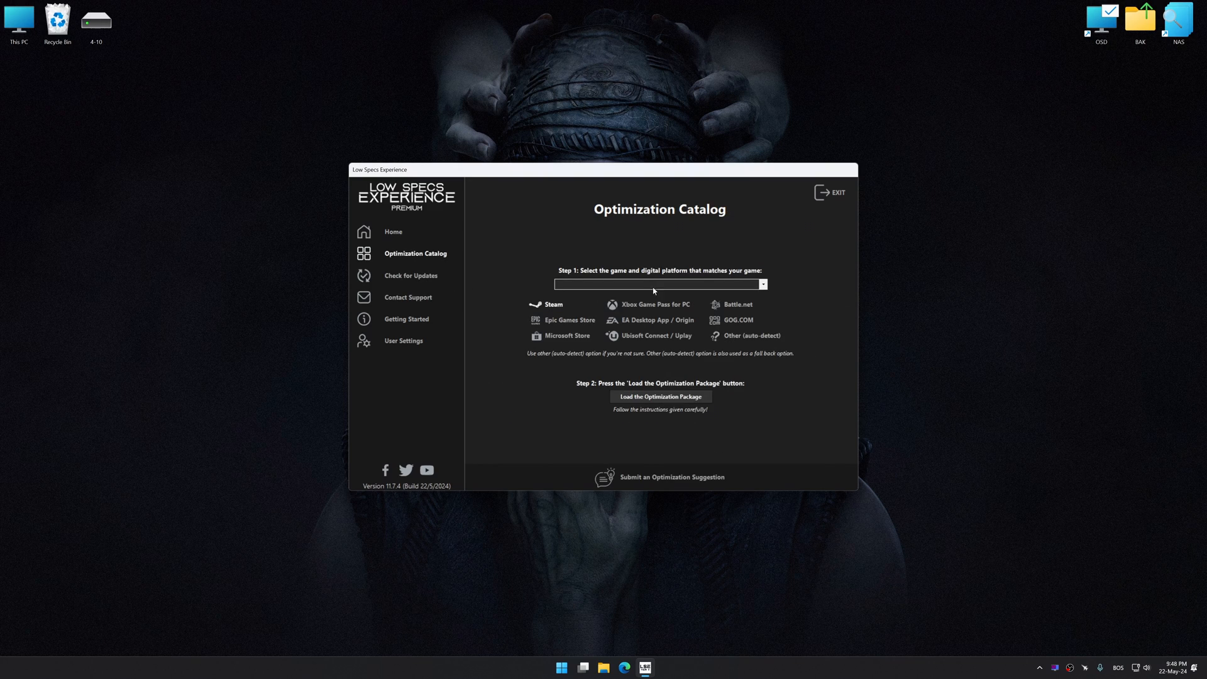
Load the Senua's Saga: Hellblade 2 optimization package and confirm the supported version notice
left_click(761, 284)
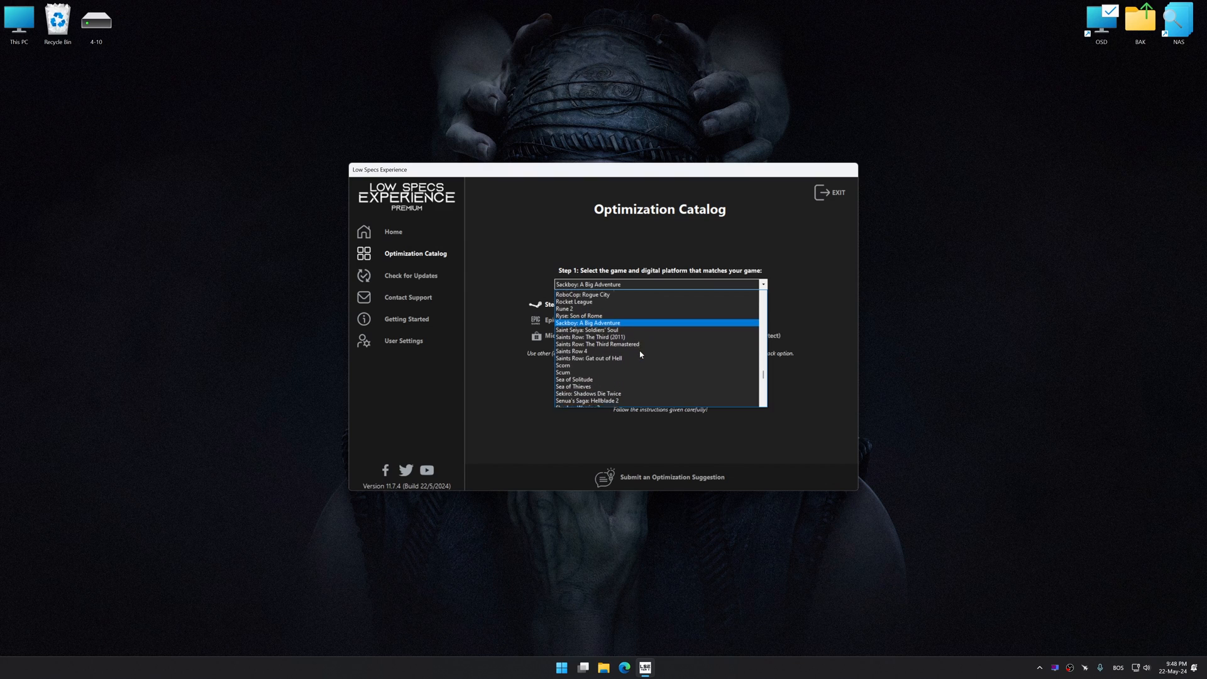
left_click(586, 401)
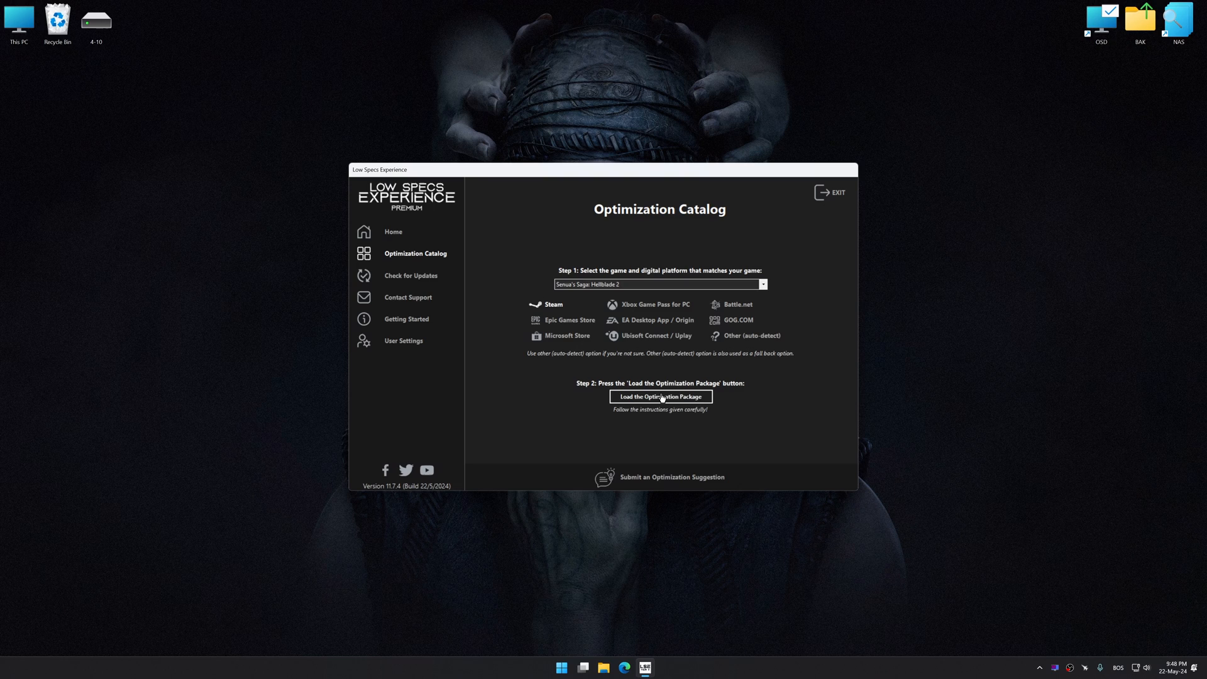
left_click(659, 397)
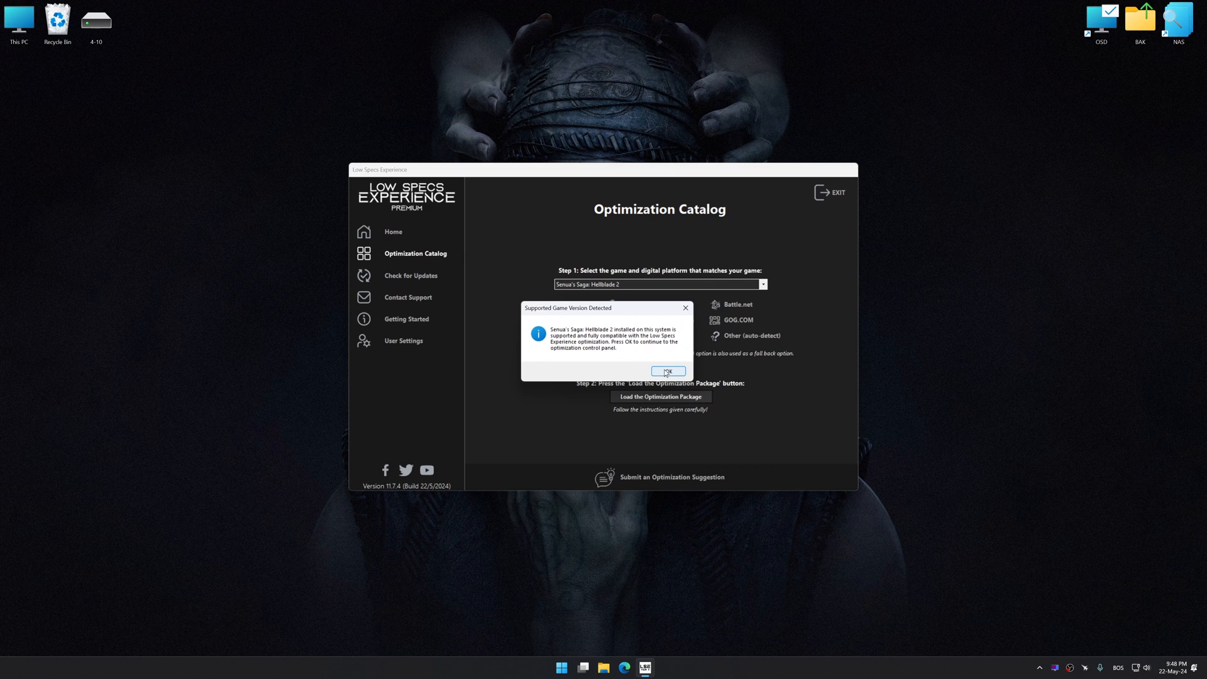
left_click(666, 370)
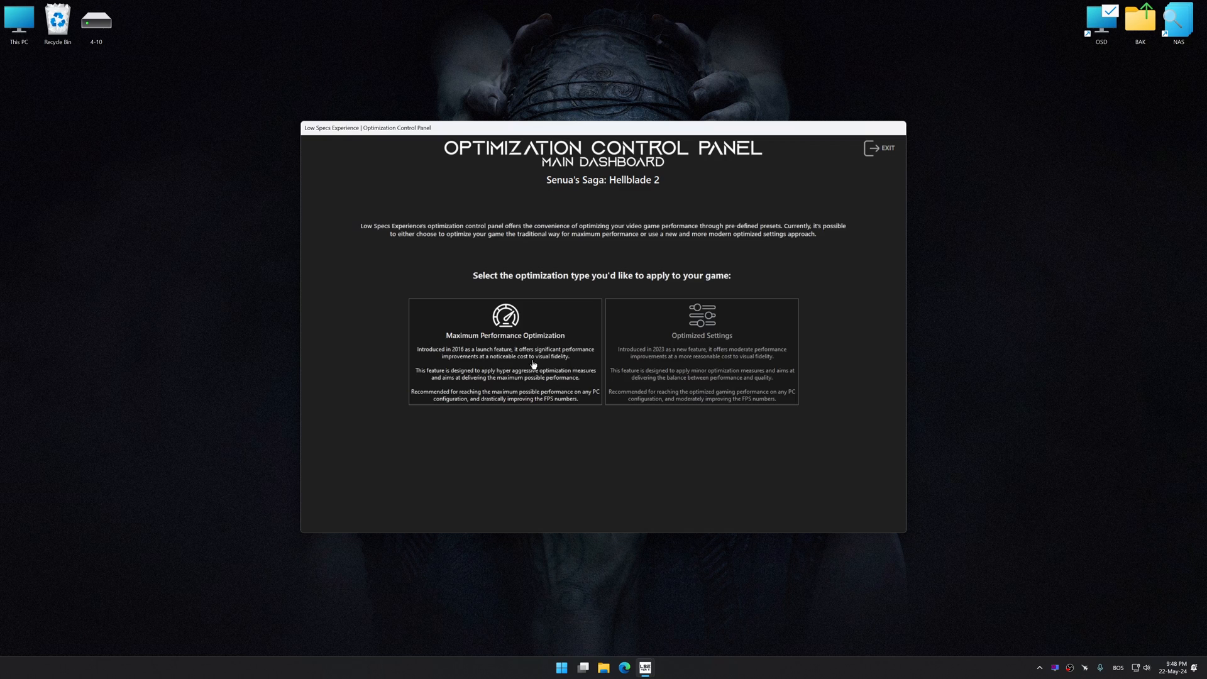
Run Maximum Performance Optimization on Hellblade 2 with Potato-Low, Performance mode at 1920 x 1080
left_click(505, 335)
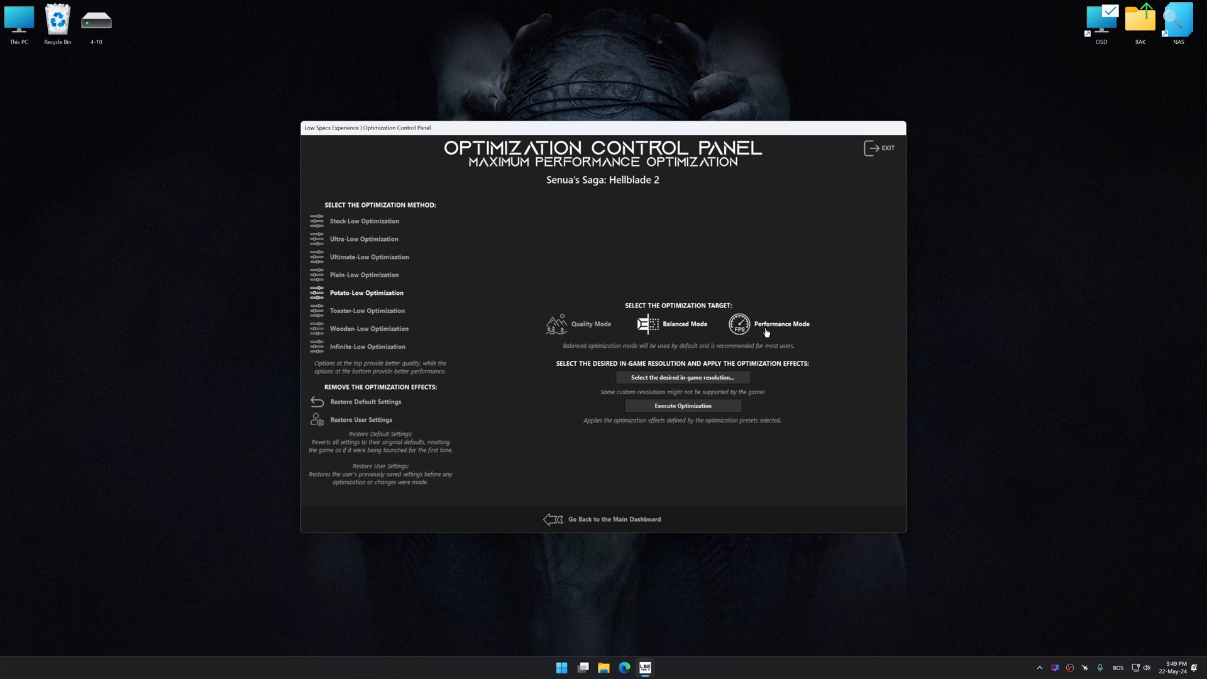
left_click(682, 377)
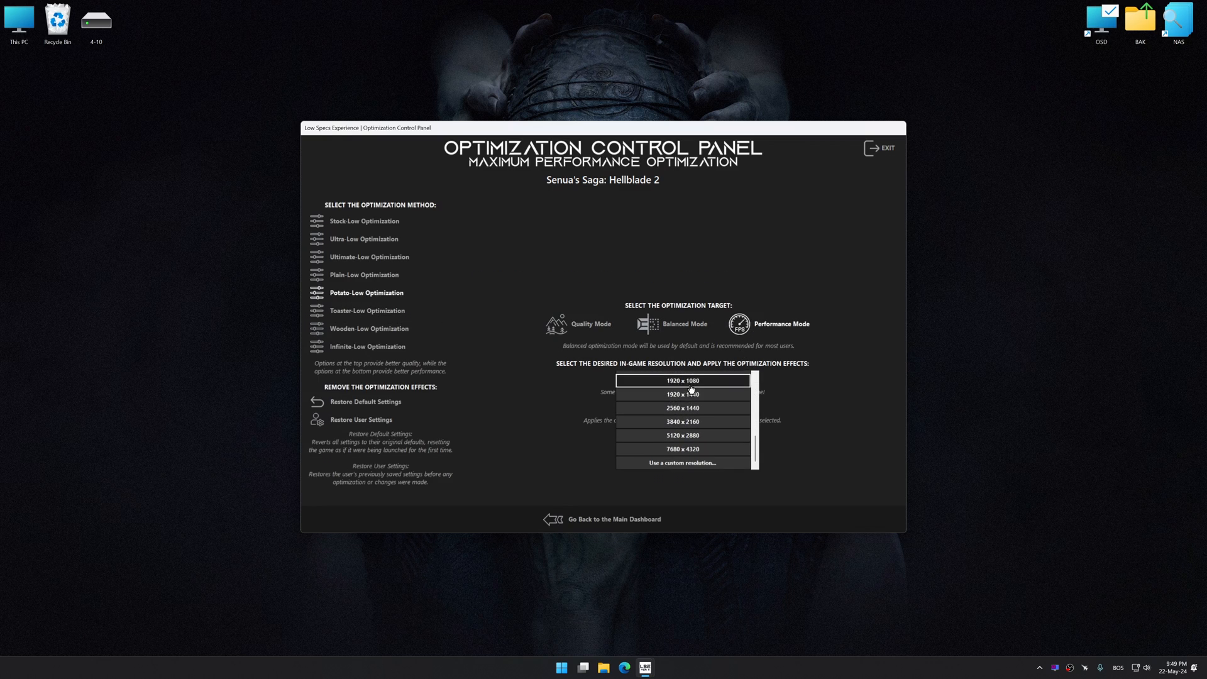
left_click(682, 381)
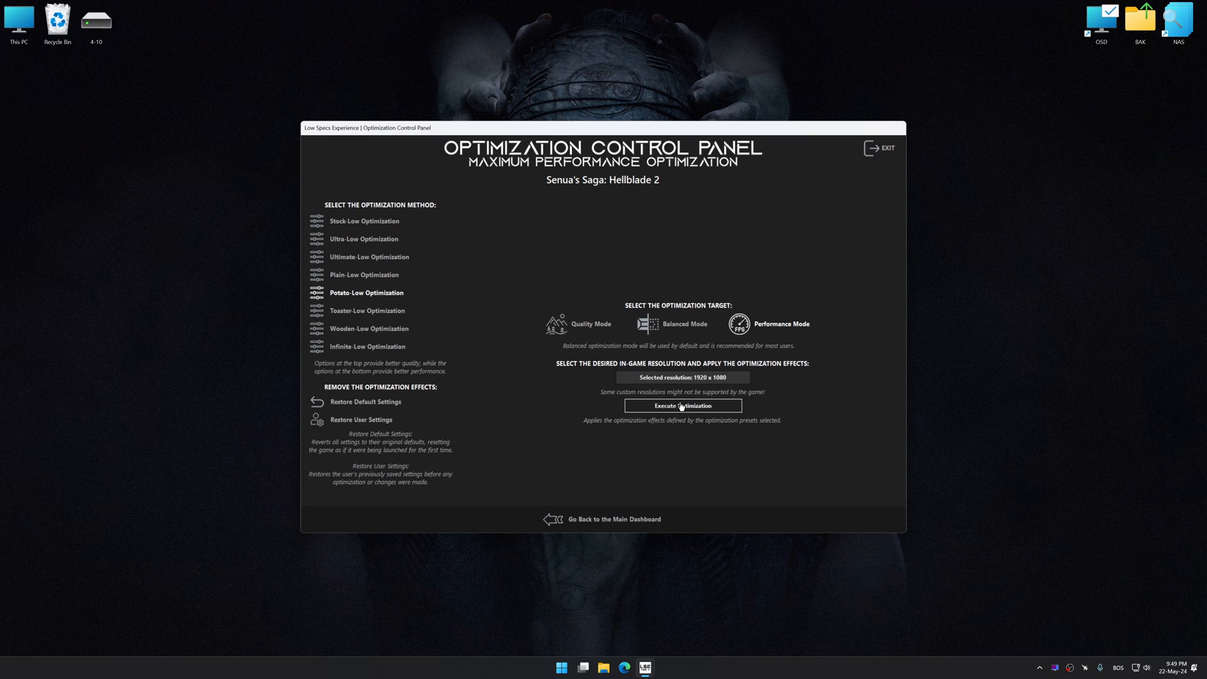
left_click(680, 406)
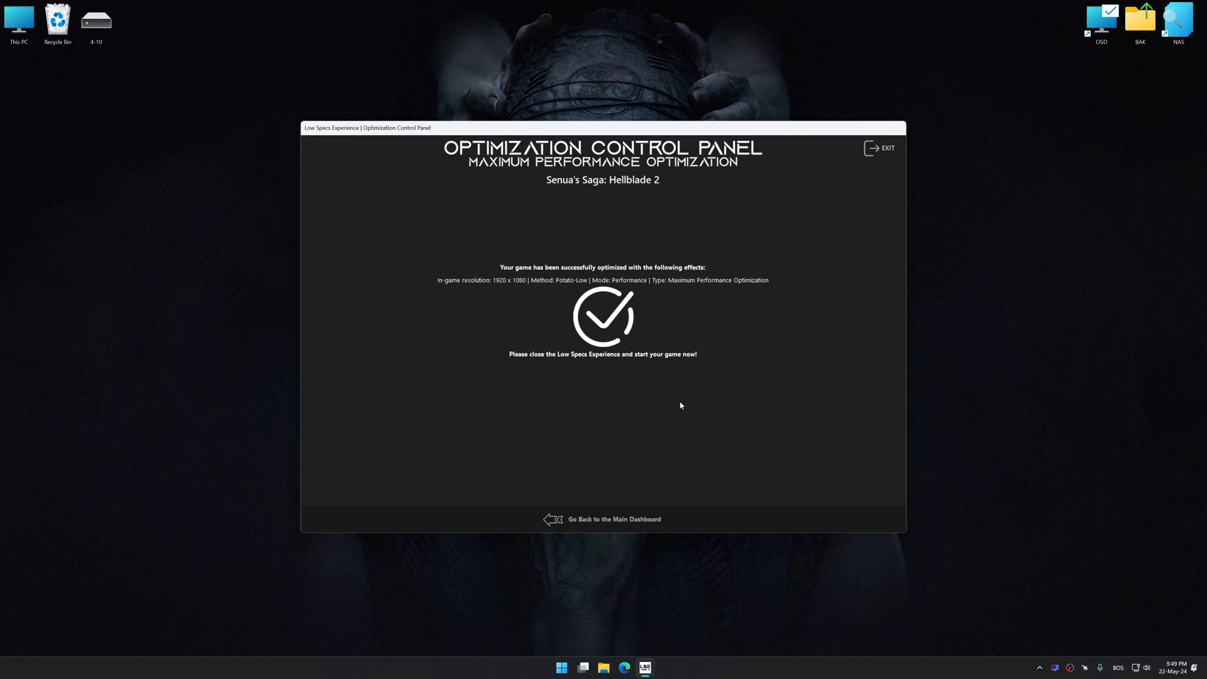
Return to the main dashboard and reopen Hellblade 2's Maximum Performance Optimization options
left_click(614, 519)
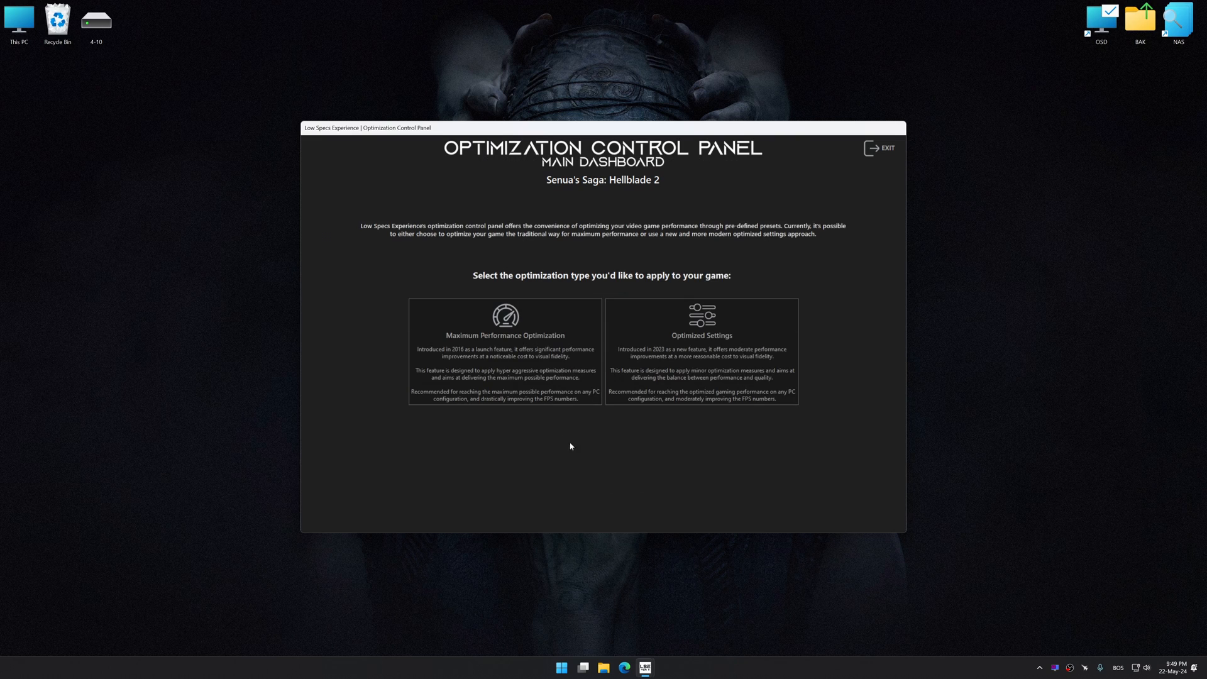
left_click(504, 335)
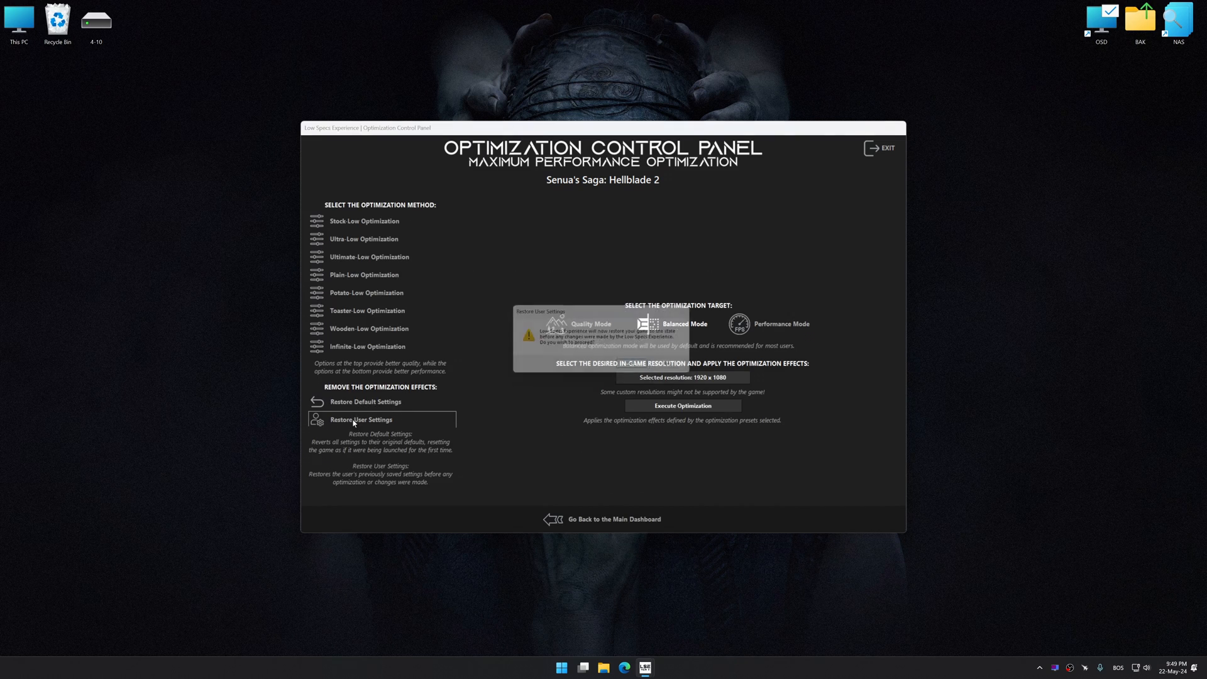